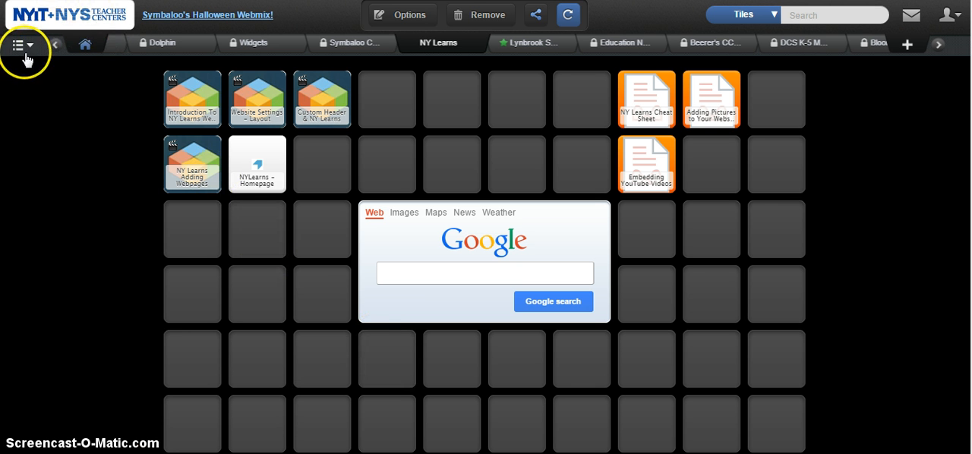
- Show the My webmixes panel with NY Learns as the current webmix
left_click(16, 44)
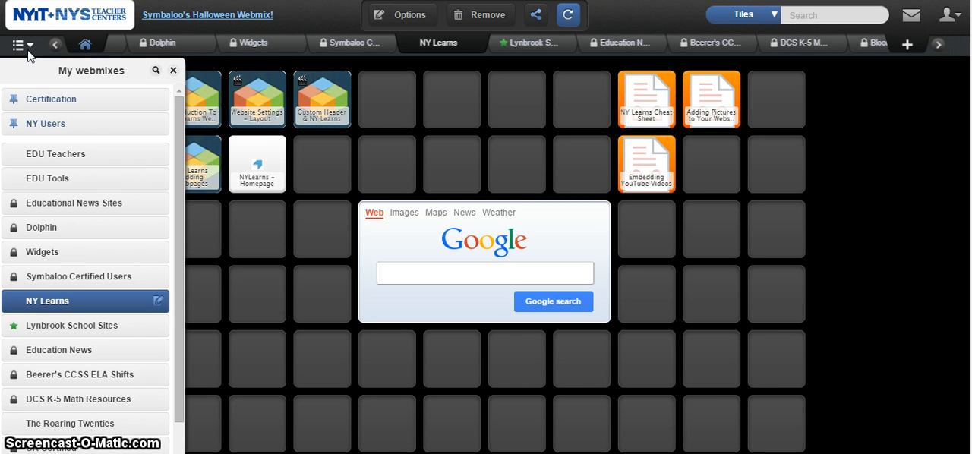
mouse_move(113, 228)
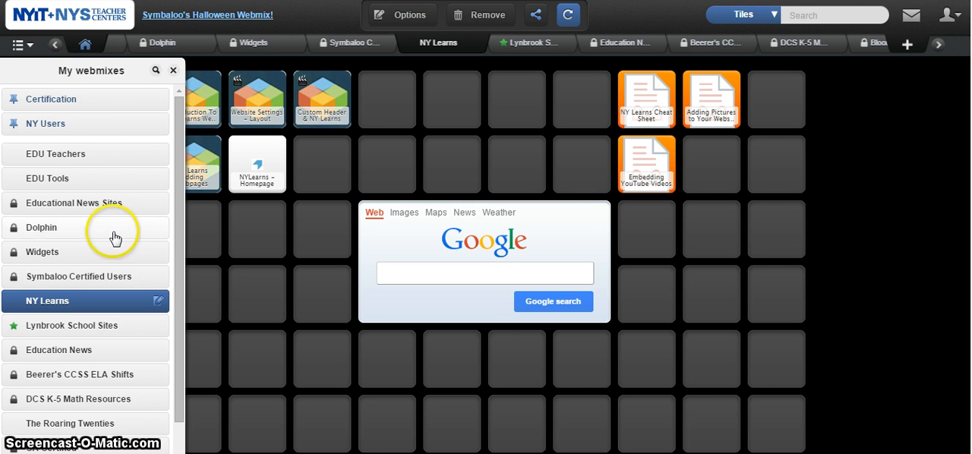
mouse_move(159, 301)
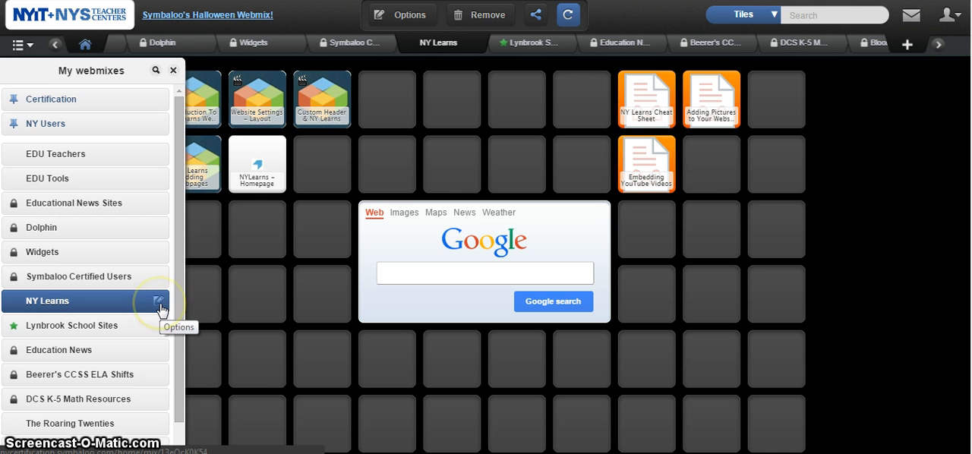
- In NY Learns webmix settings, add a new marker area covering the three orange tiles
left_click(160, 300)
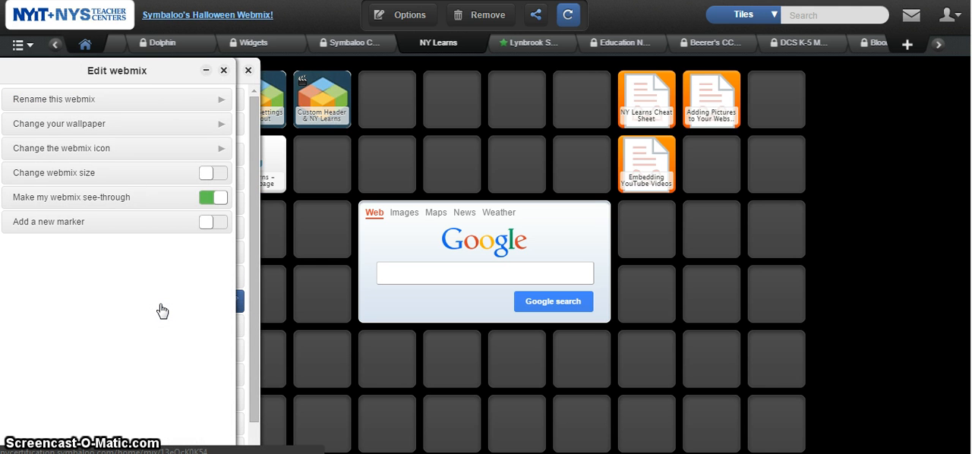
mouse_move(97, 230)
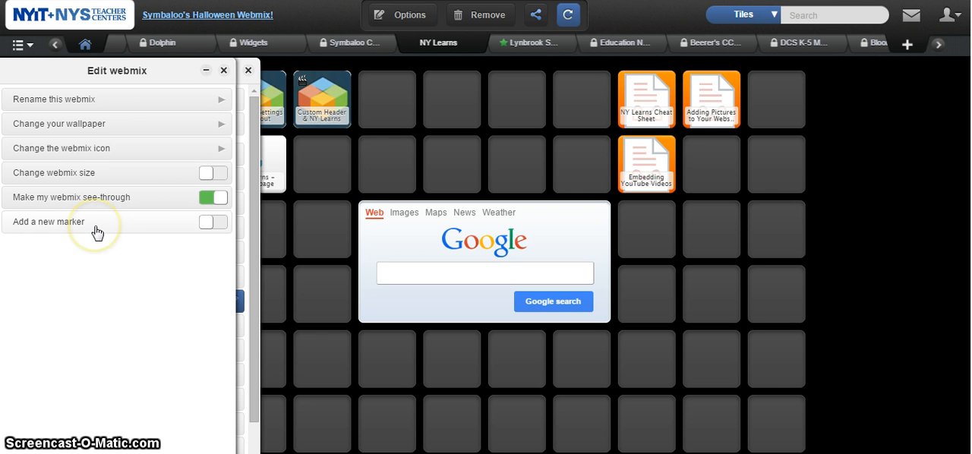
left_click(212, 221)
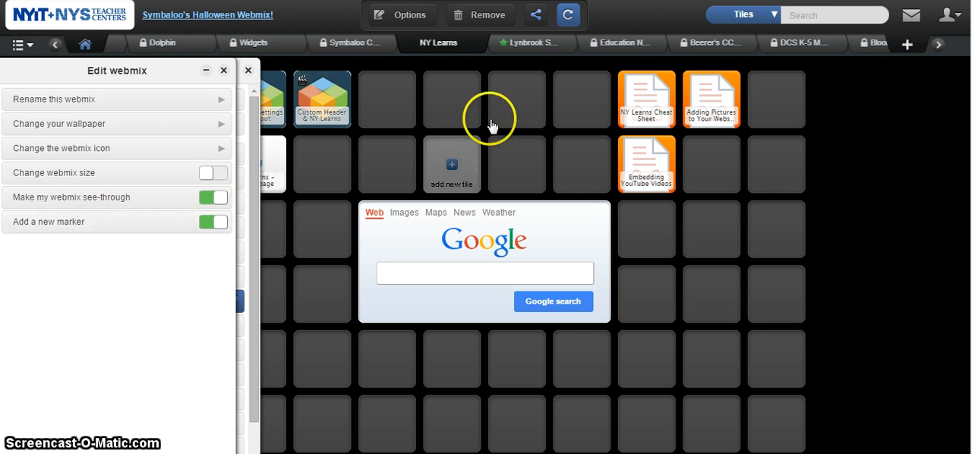
mouse_move(617, 67)
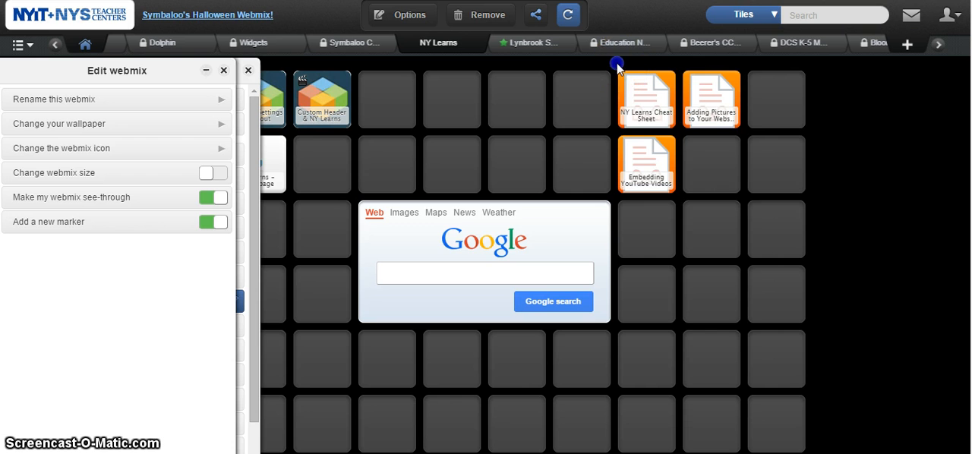
mouse_move(668, 137)
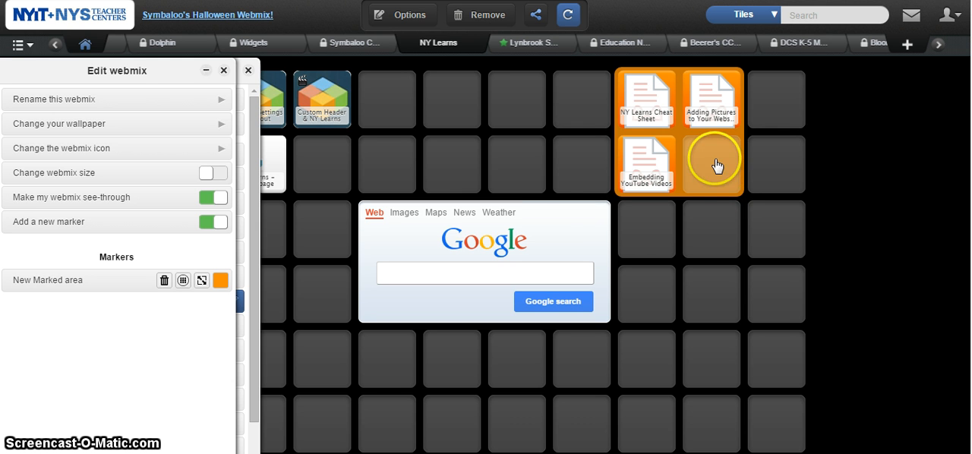
mouse_move(564, 221)
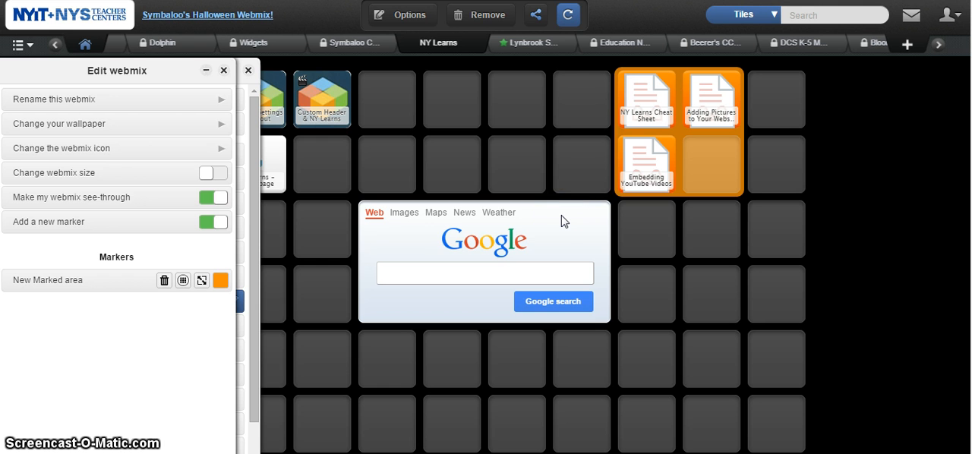
left_click(212, 221)
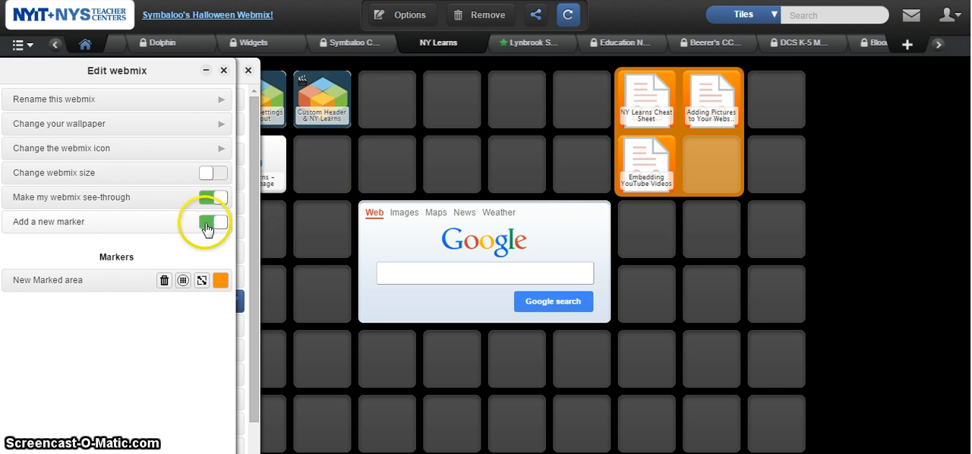
- Stop marking and group the marked area's three tiles into one 'New group' tile
left_click(214, 222)
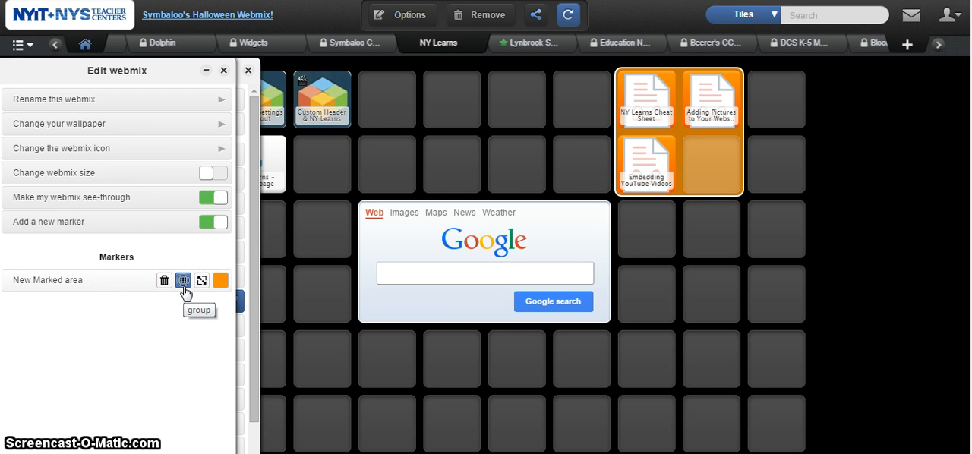
left_click(212, 222)
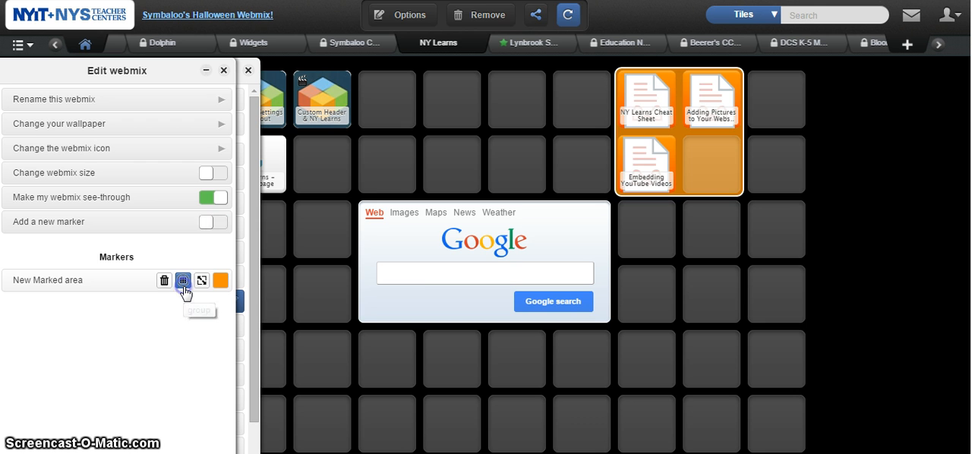
left_click(183, 279)
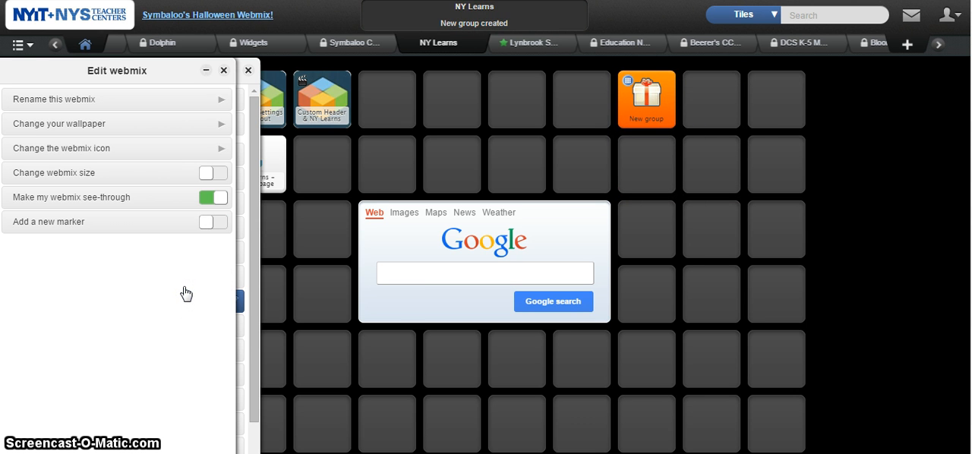
left_click(643, 99)
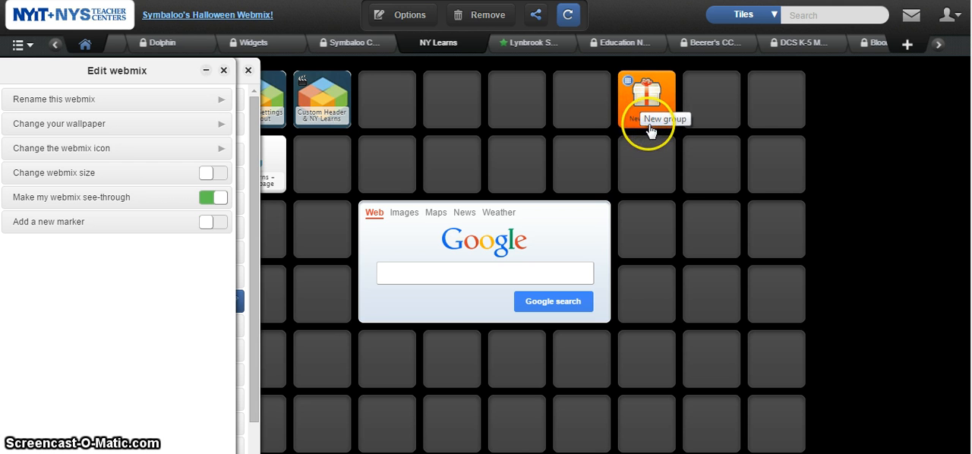
mouse_move(635, 94)
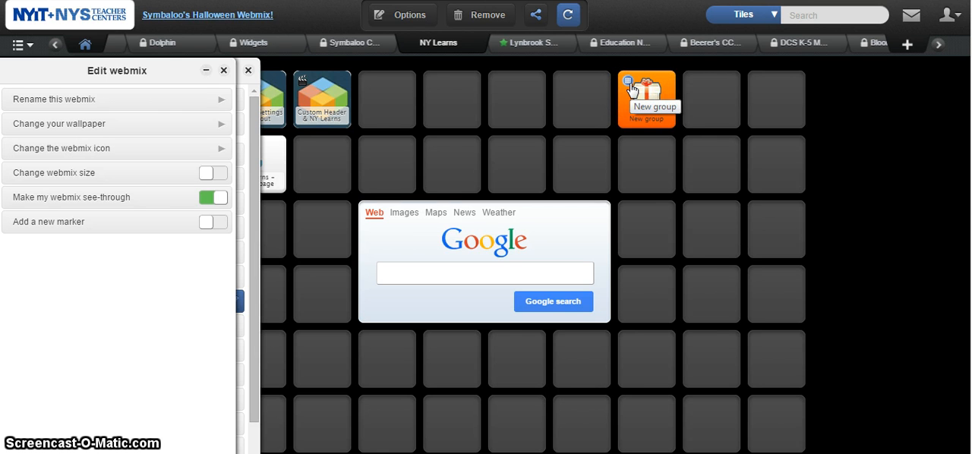
mouse_move(647, 107)
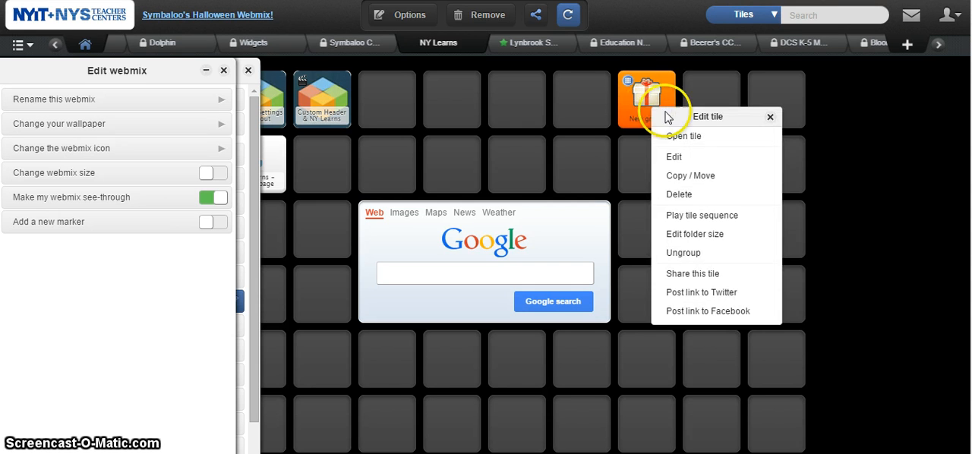
- Rename the group tile to 'NY Learns Cheat Sheets', choose its icon and save
left_click(674, 157)
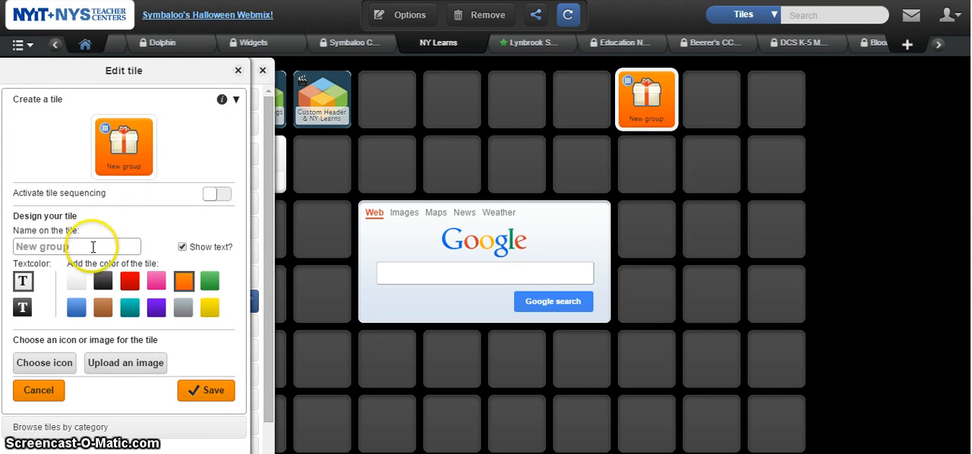
triple_click(76, 246)
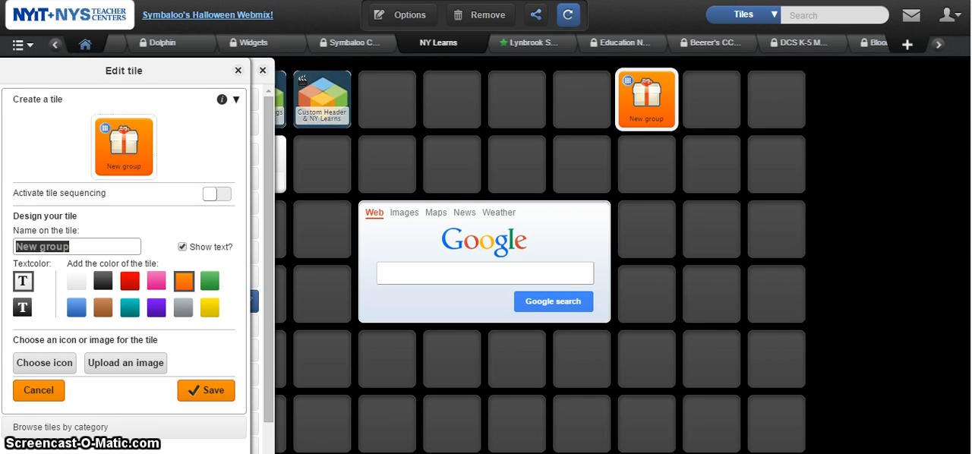
type("NY Lw")
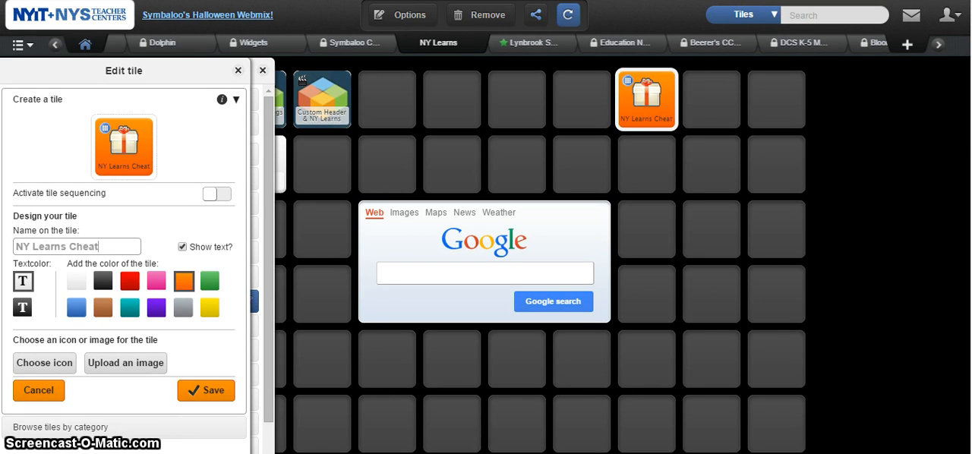
type("Sheets")
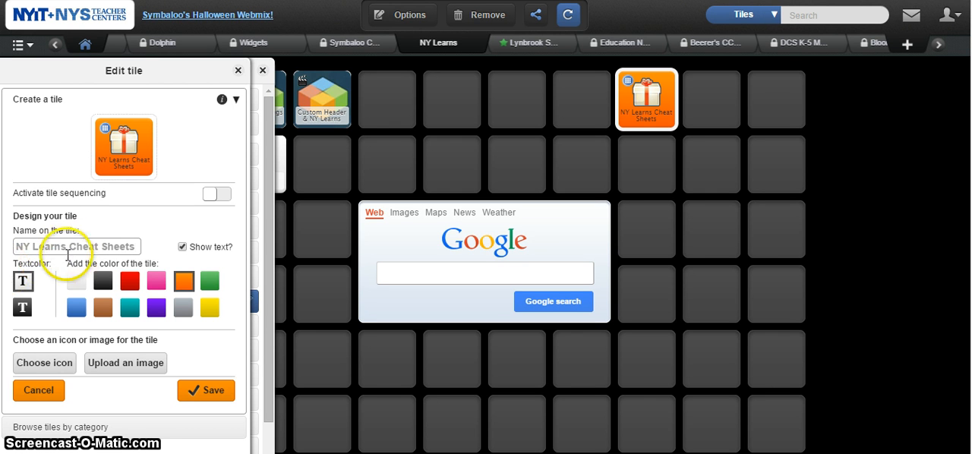
left_click(44, 361)
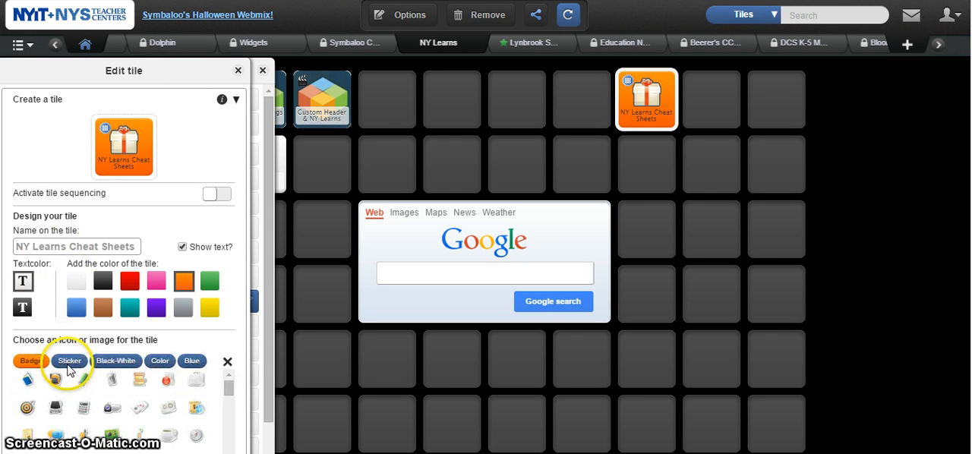
left_click(85, 413)
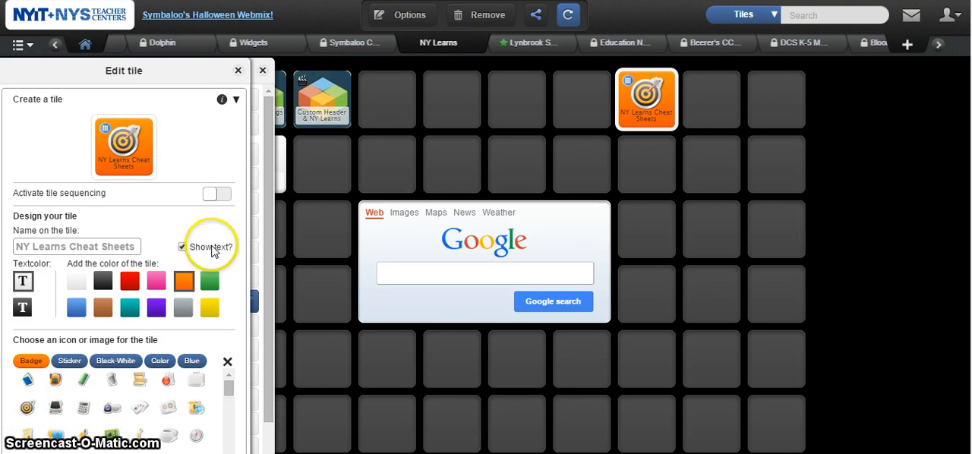
mouse_move(235, 231)
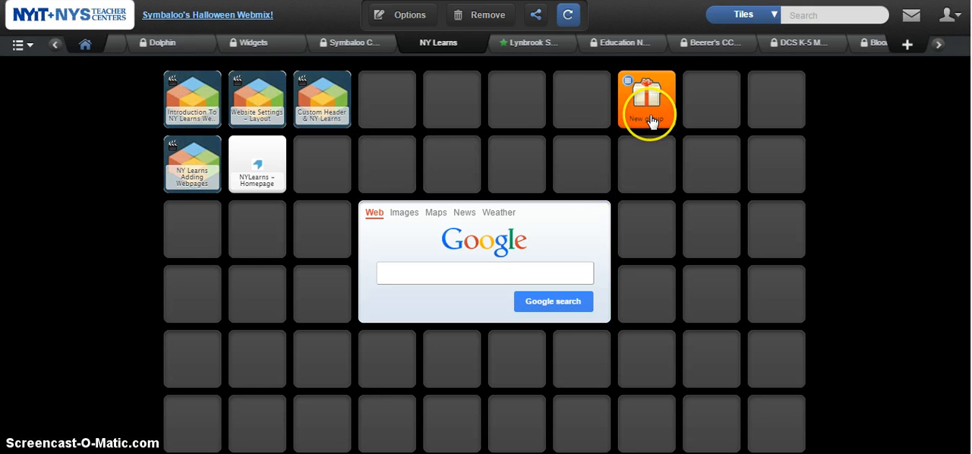
- Expand the group tile to reveal its three NY Learns document tiles
left_click(647, 103)
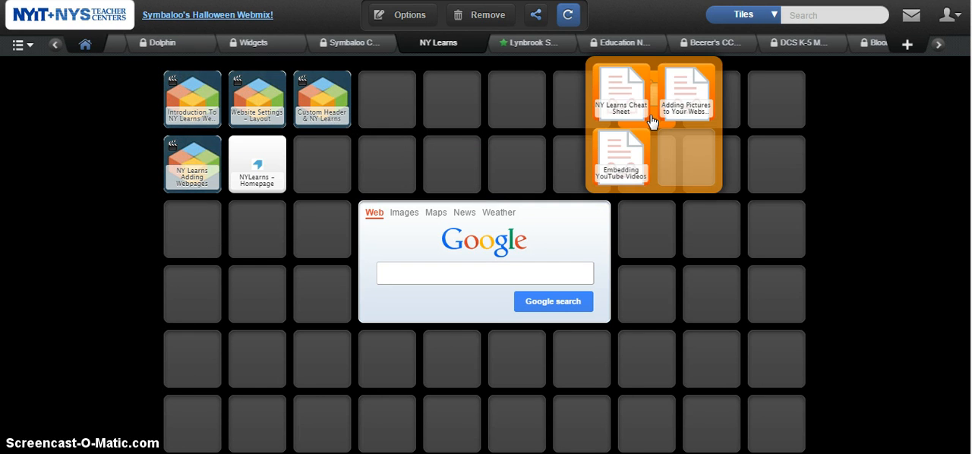